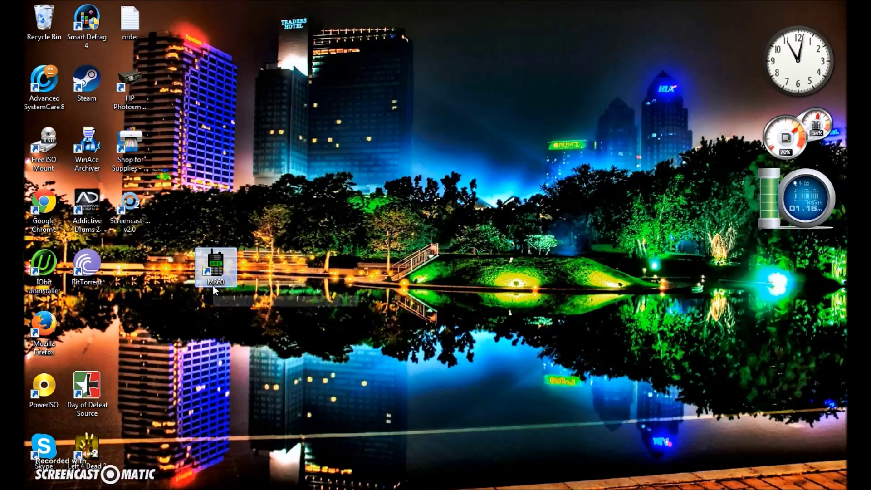
- Launch M860 Programming Software and open Set COM to confirm COM4
double_click(215, 265)
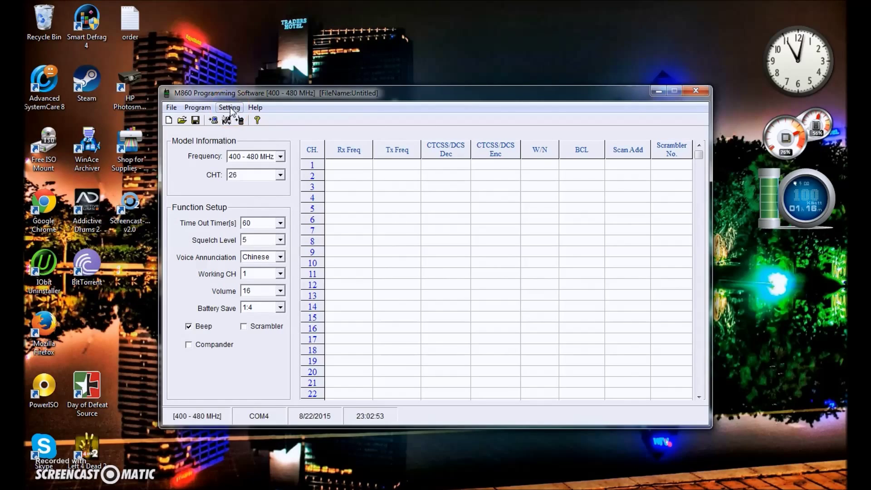
click(228, 107)
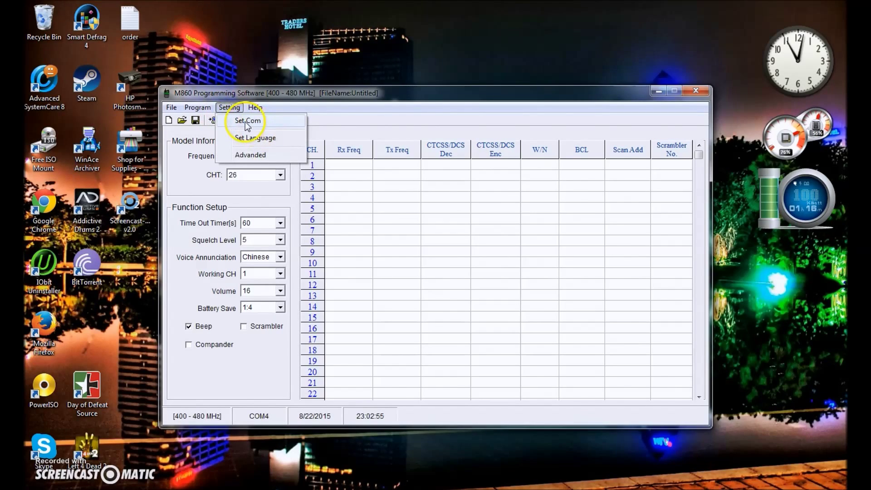
click(248, 120)
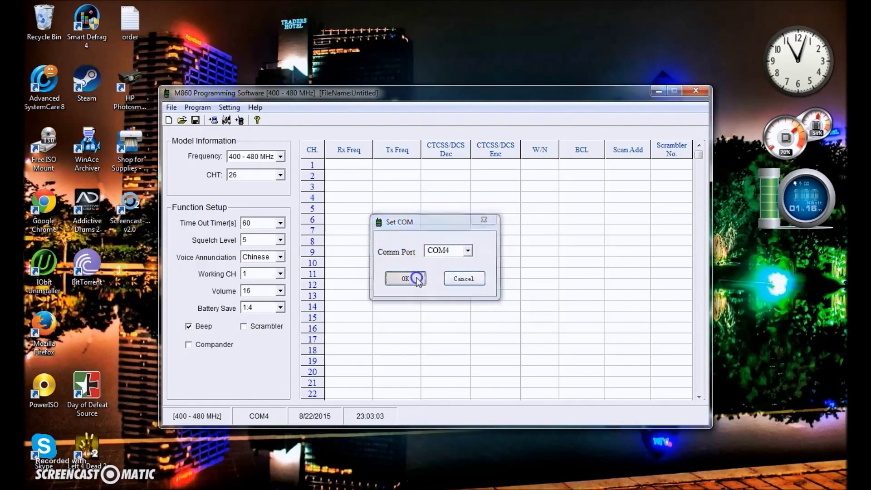
- Read the channel table and function settings from the radio over COM4
click(198, 107)
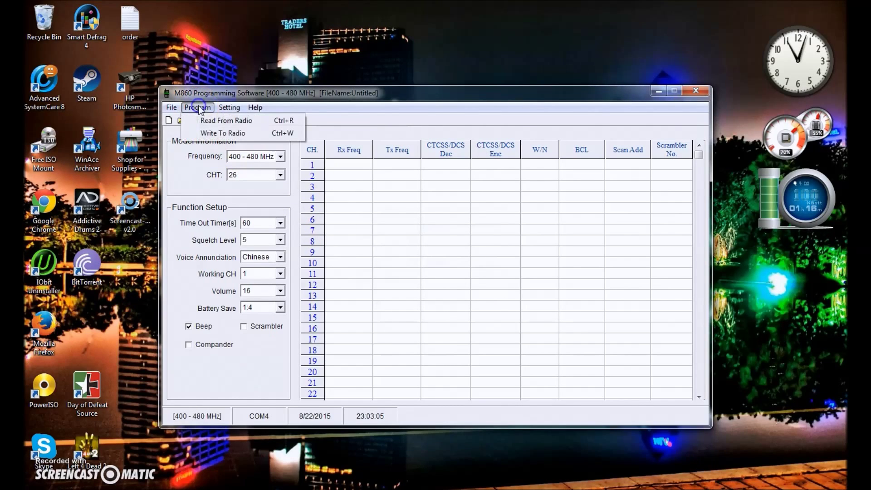
click(225, 120)
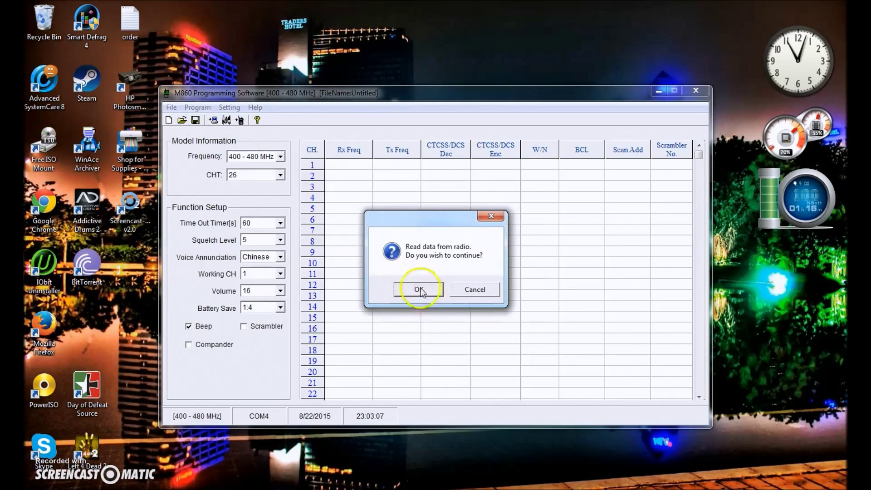
click(418, 289)
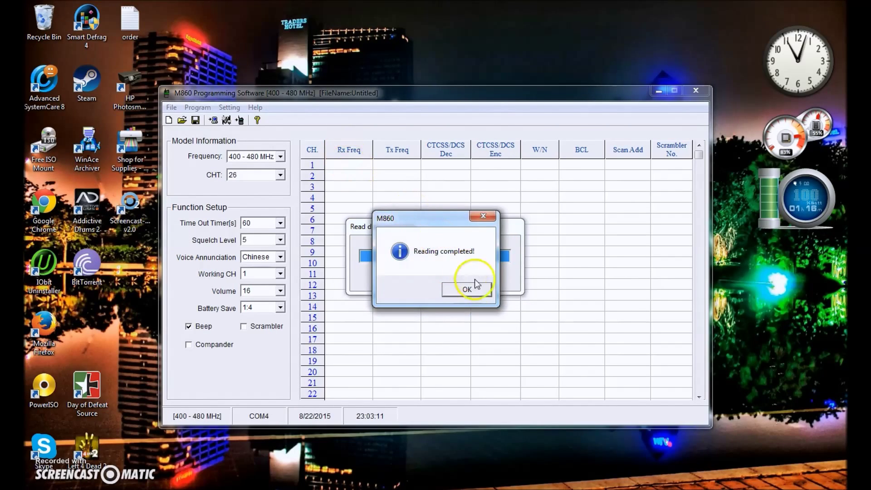
click(467, 289)
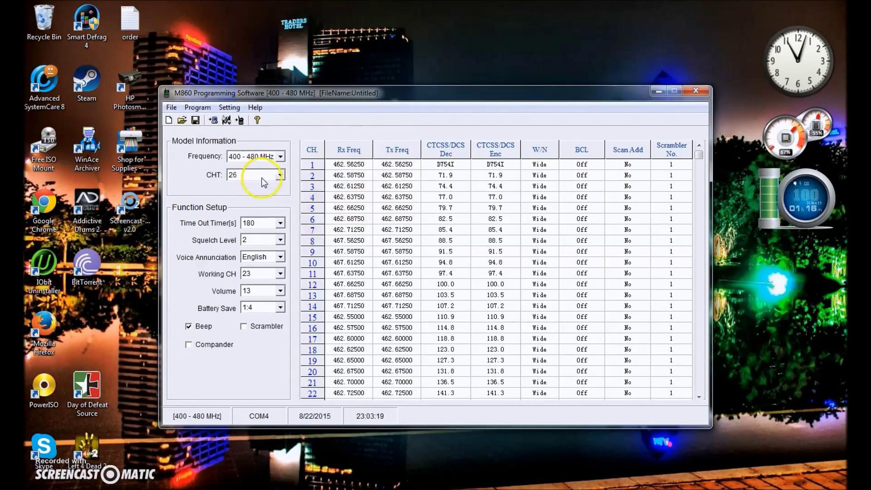
mouse_move(219, 181)
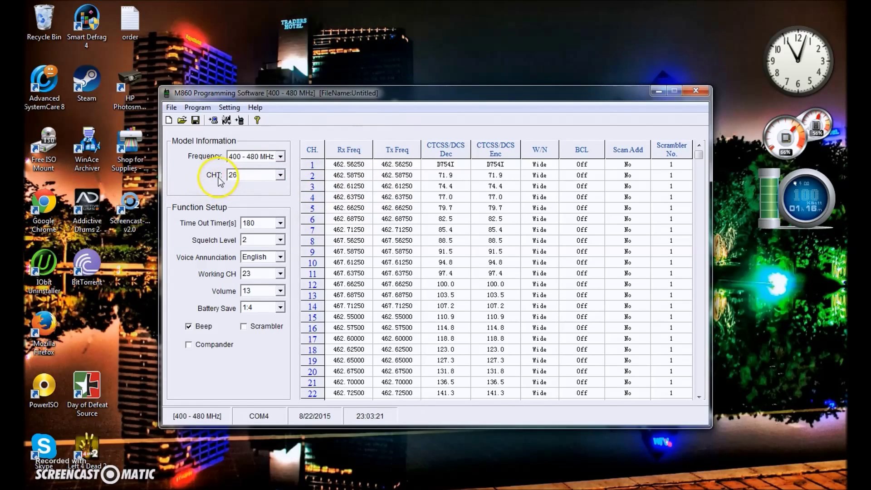
click(280, 175)
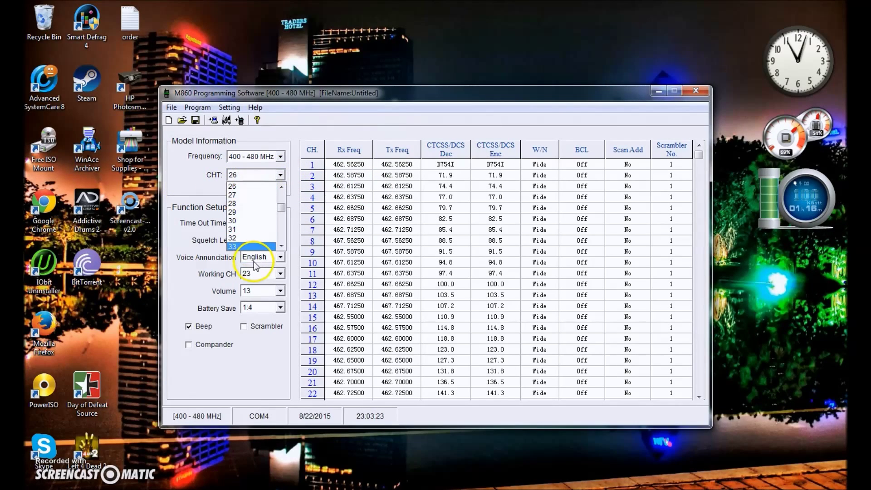
click(231, 186)
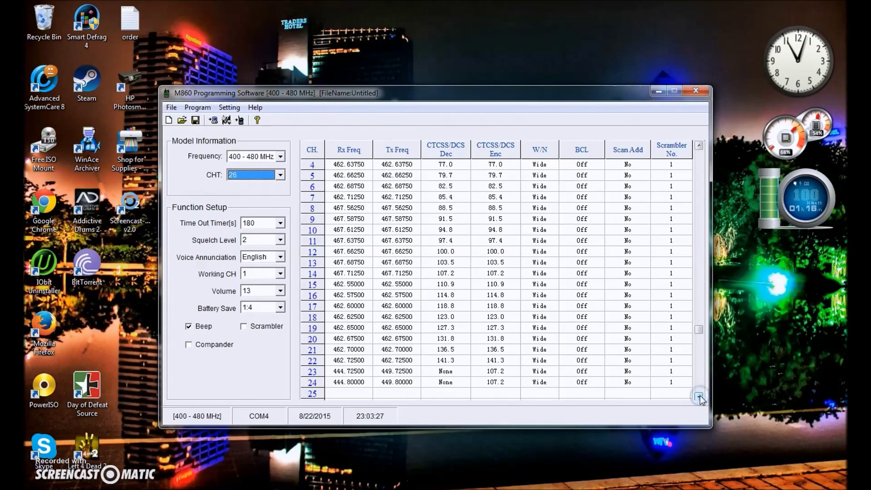
click(699, 396)
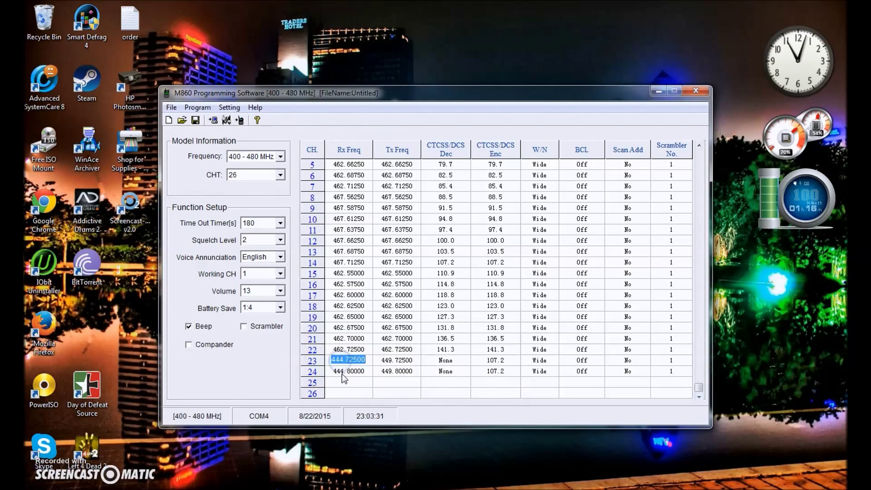
click(348, 372)
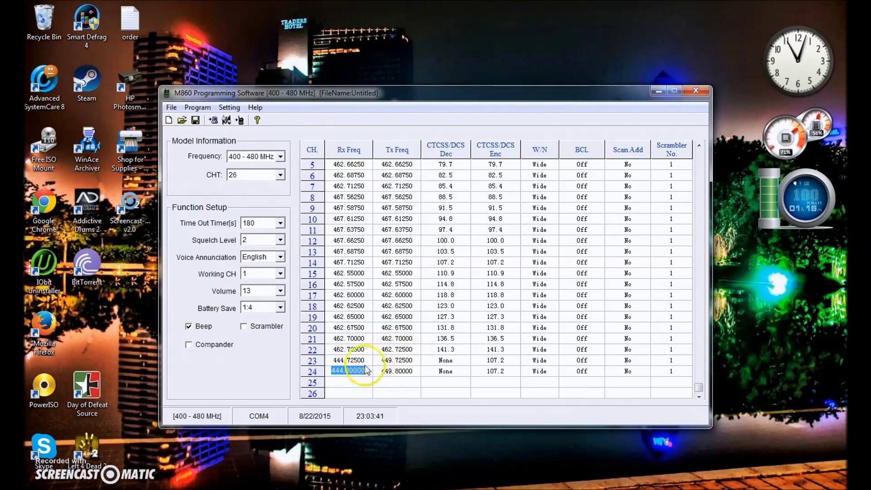
mouse_move(359, 254)
text(467.68755)
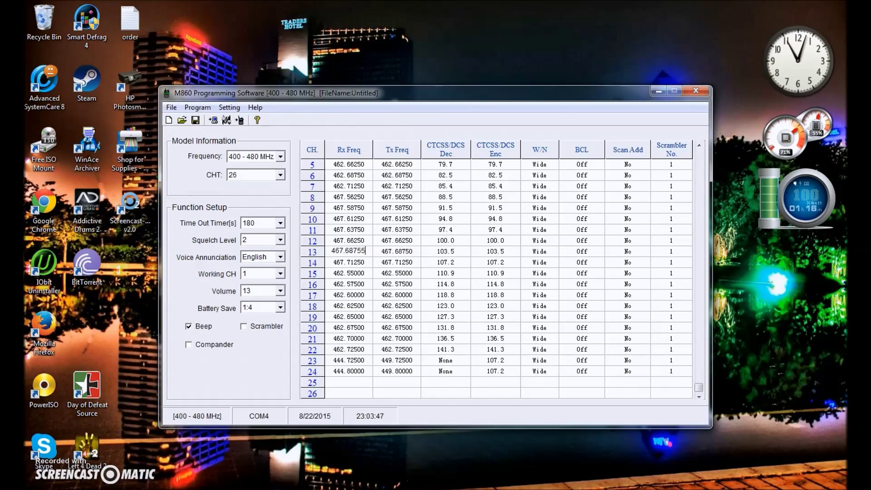
click(348, 272)
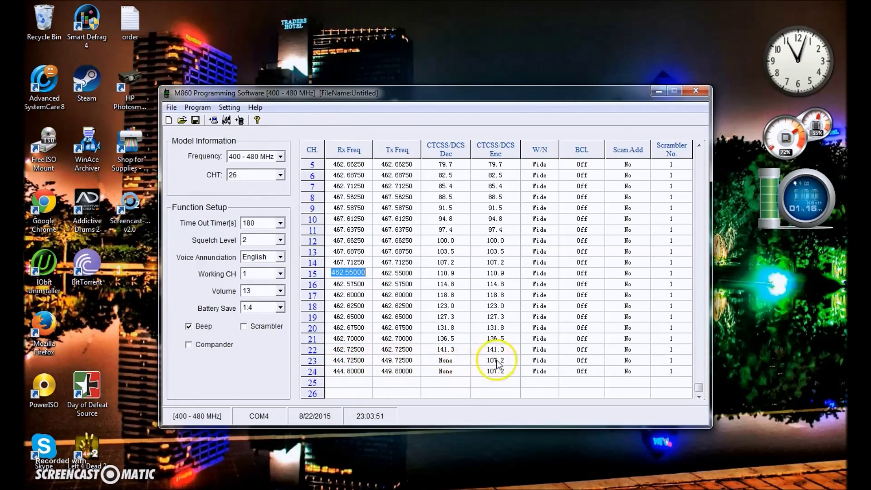
mouse_move(395, 206)
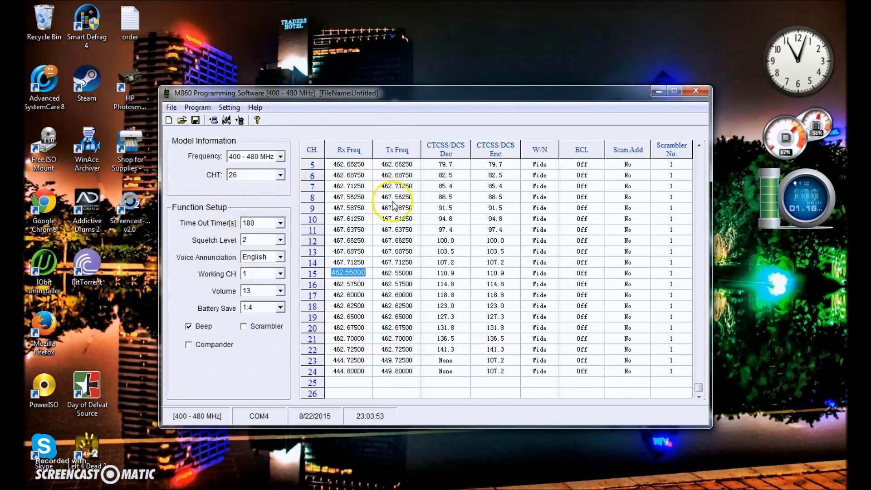
click(699, 146)
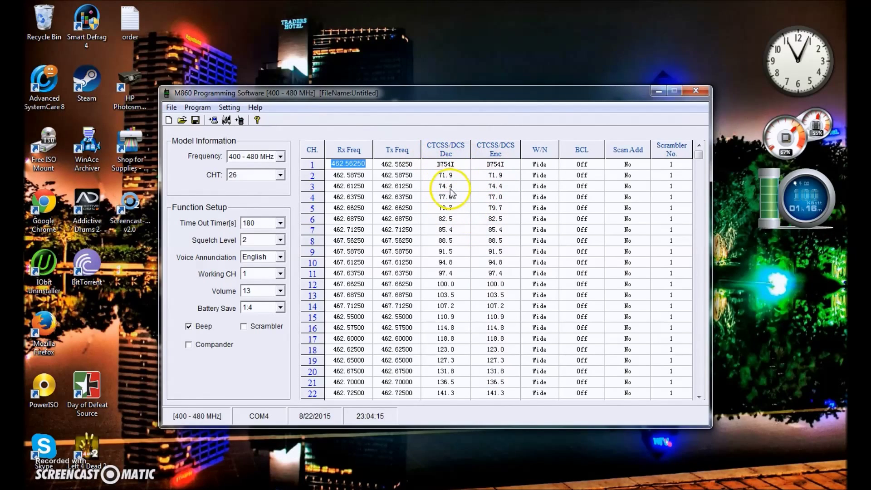
- Set channel 1's CTCSS/DCS decode and encode tones to 69.3, replacing D754I
click(445, 163)
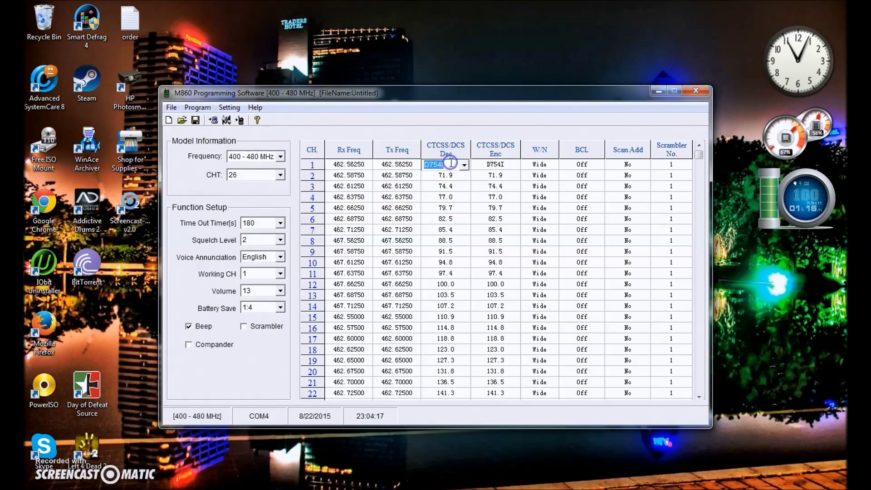
click(464, 164)
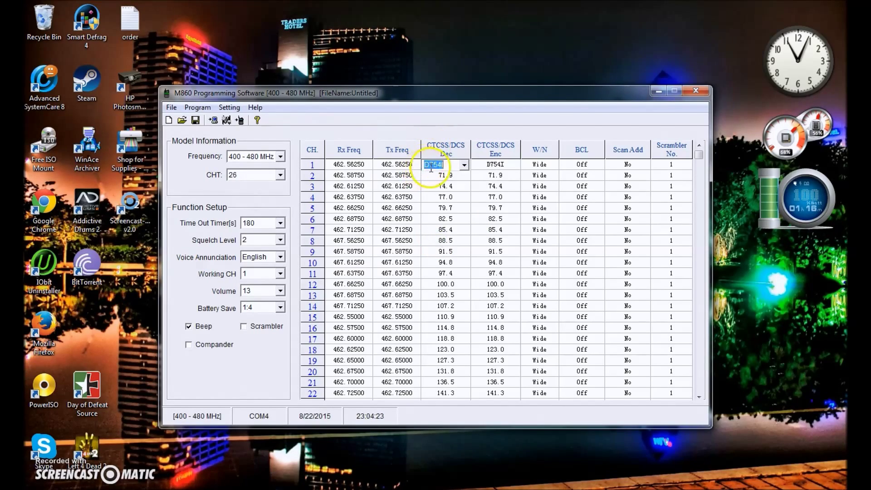
click(495, 164)
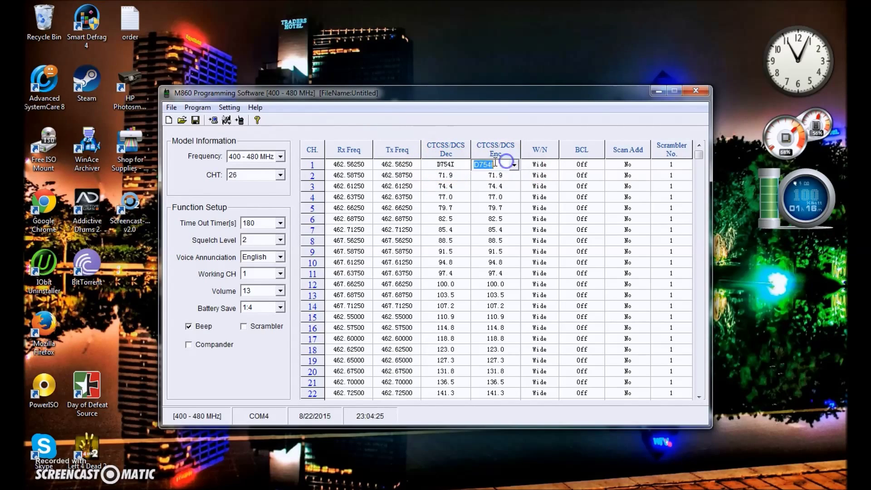
mouse_move(515, 169)
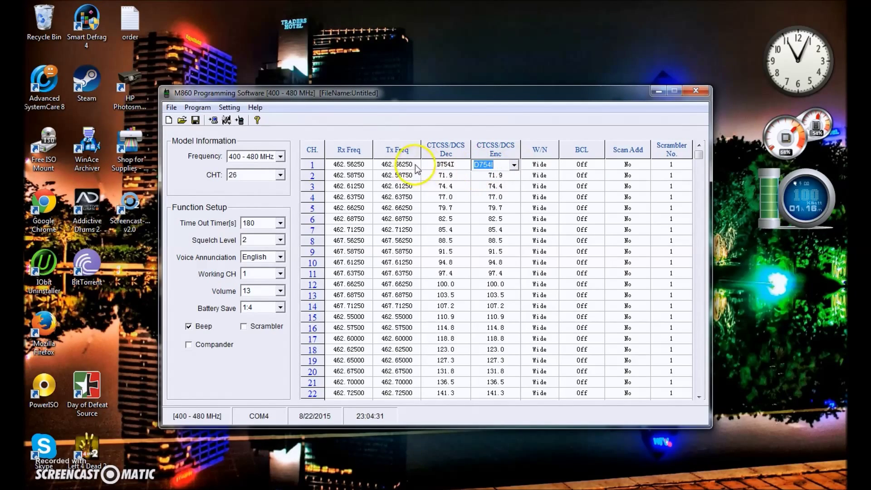
mouse_move(446, 171)
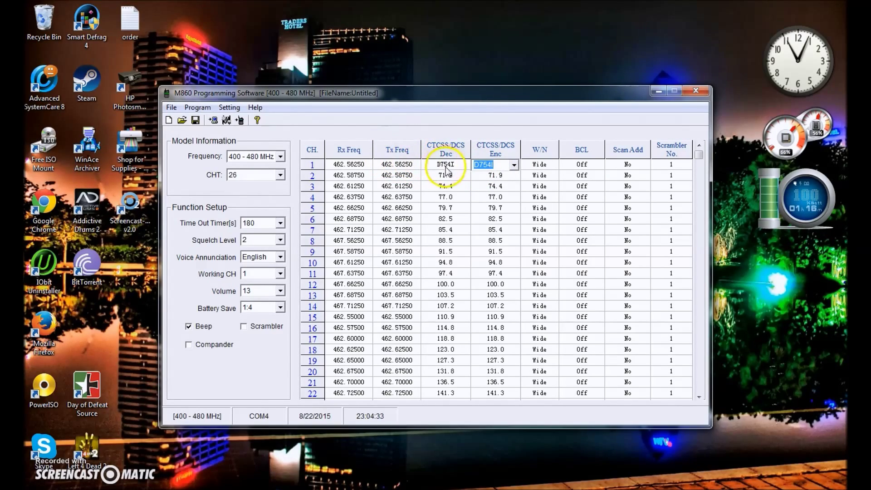
click(445, 164)
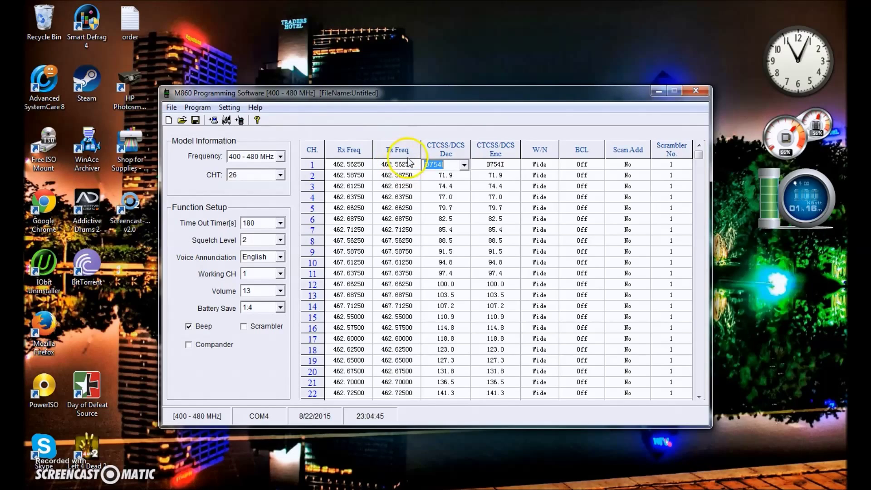
mouse_move(459, 150)
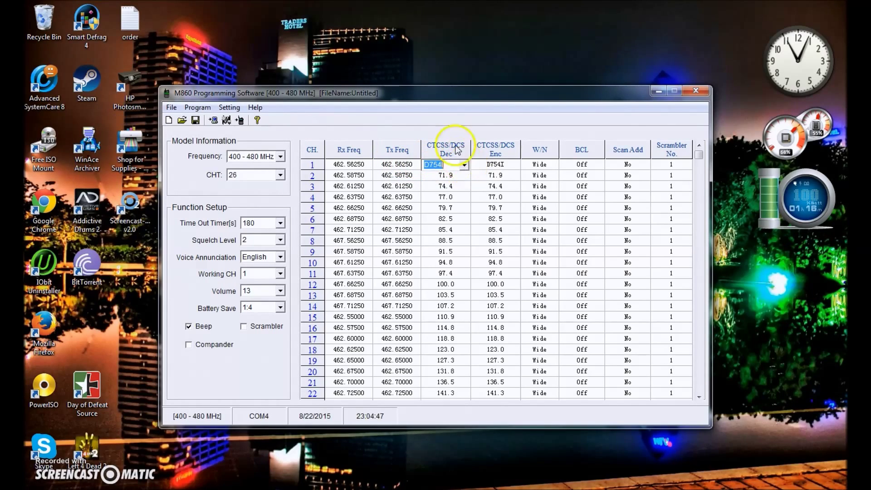
click(464, 165)
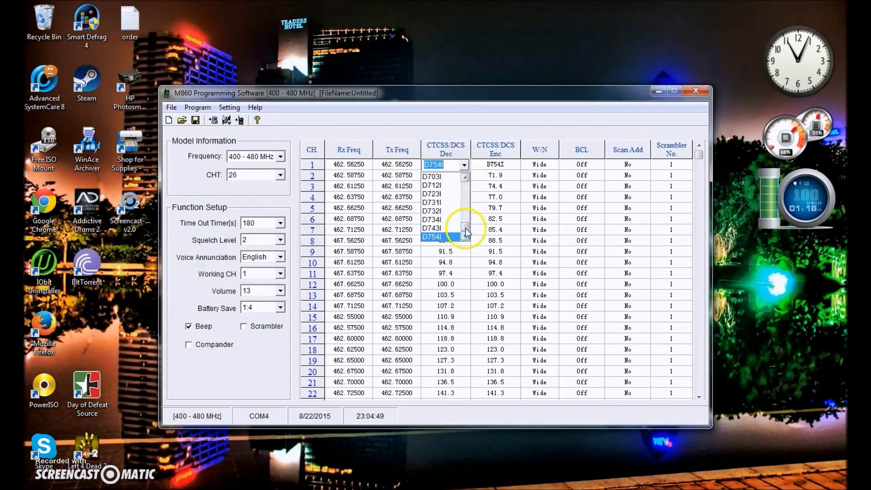
click(445, 235)
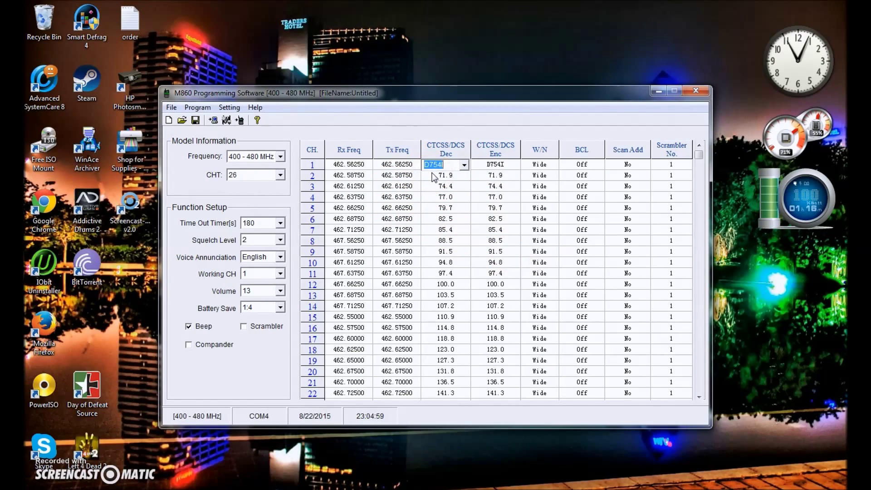
click(463, 164)
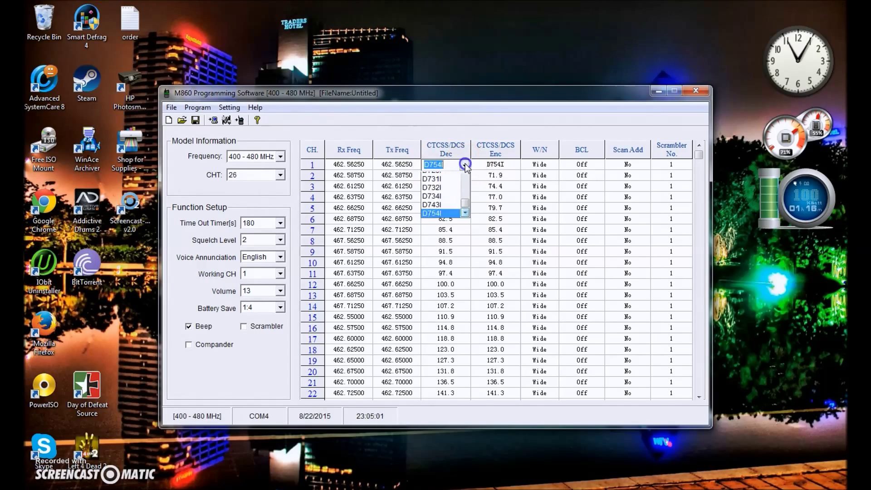
click(464, 177)
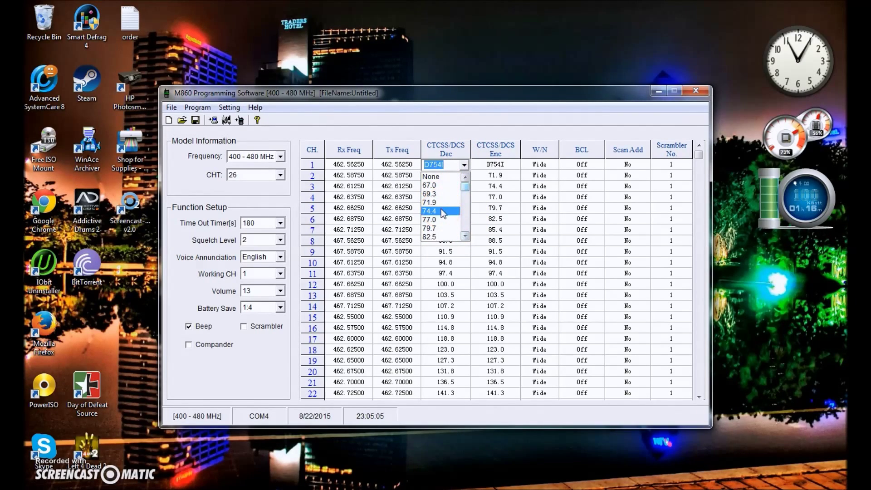
click(430, 193)
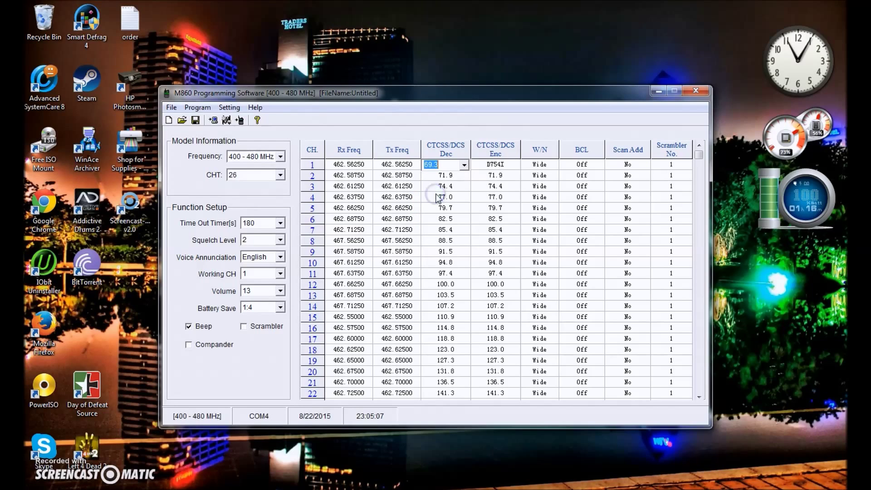
click(520, 165)
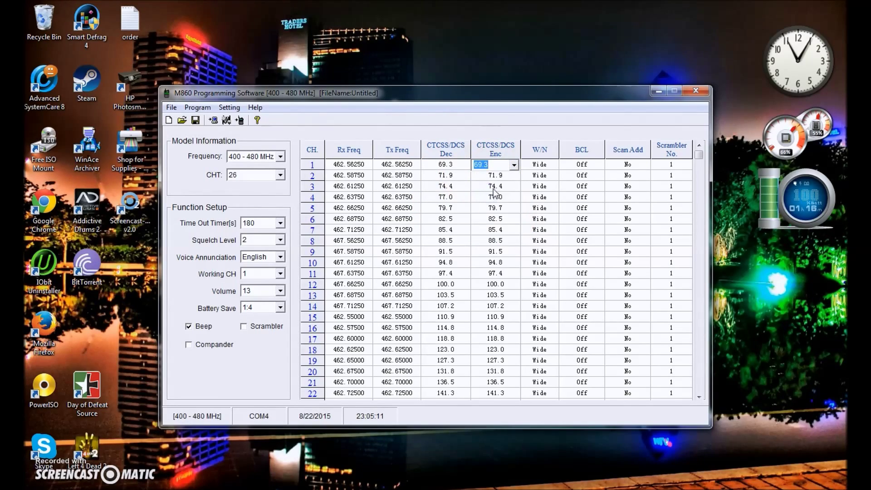
click(443, 208)
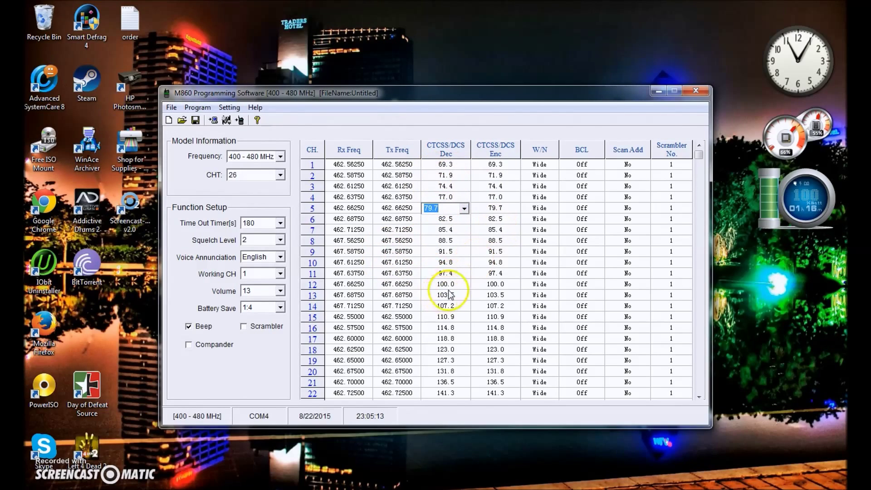
mouse_move(271, 229)
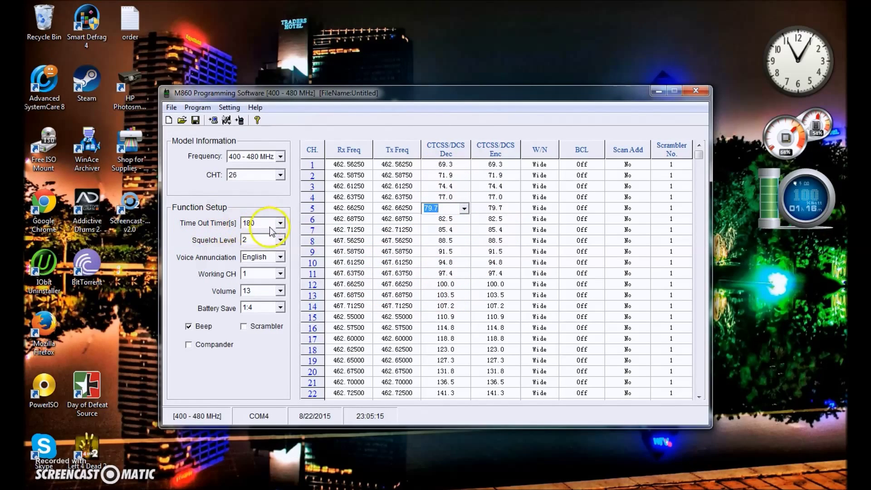
mouse_move(198, 161)
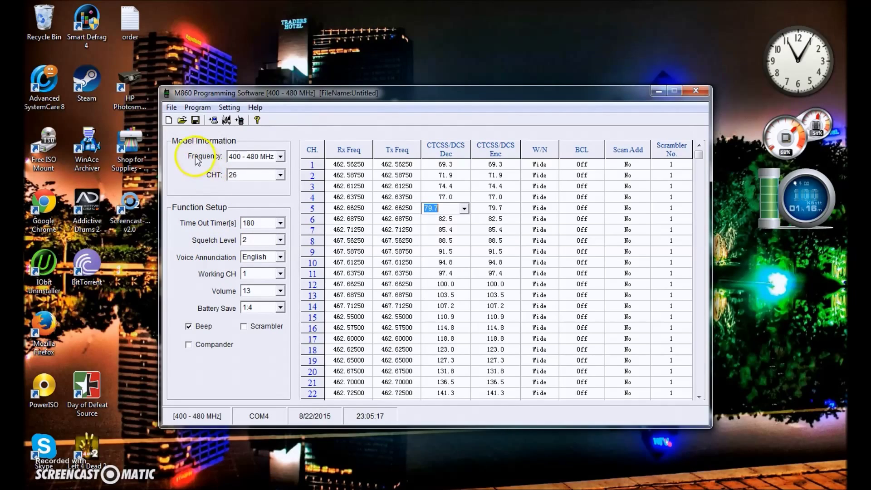
click(280, 157)
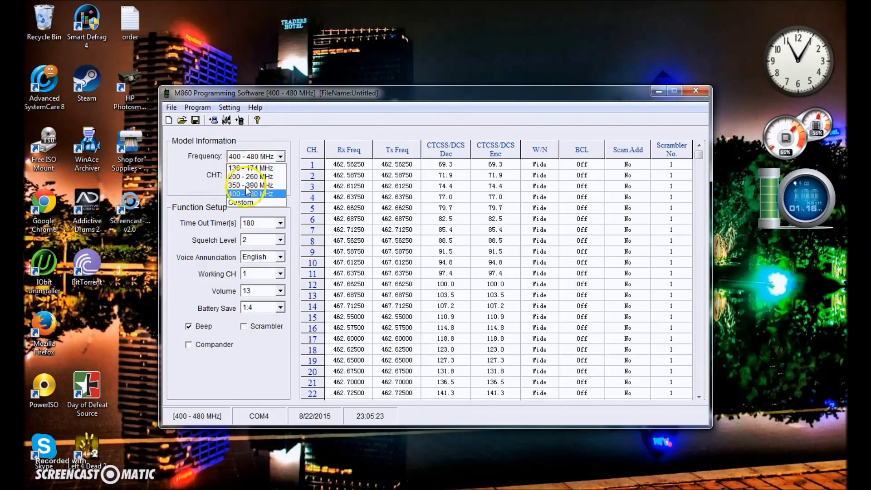
click(256, 194)
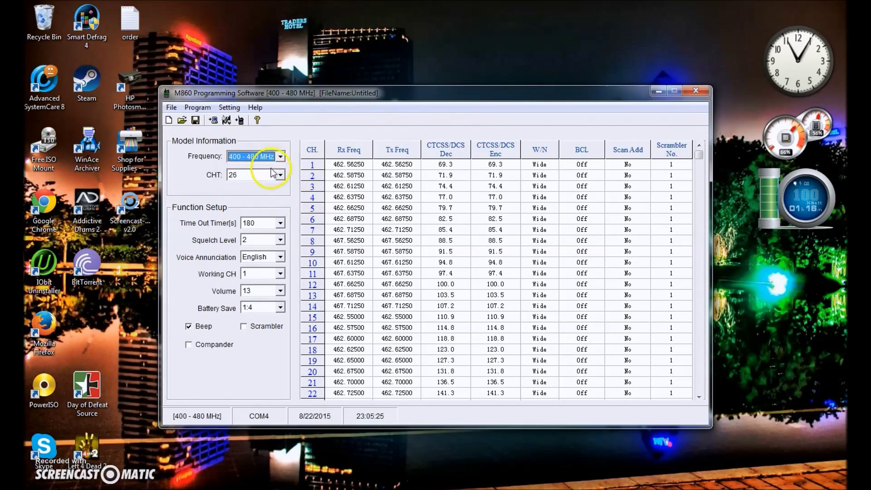
mouse_move(267, 326)
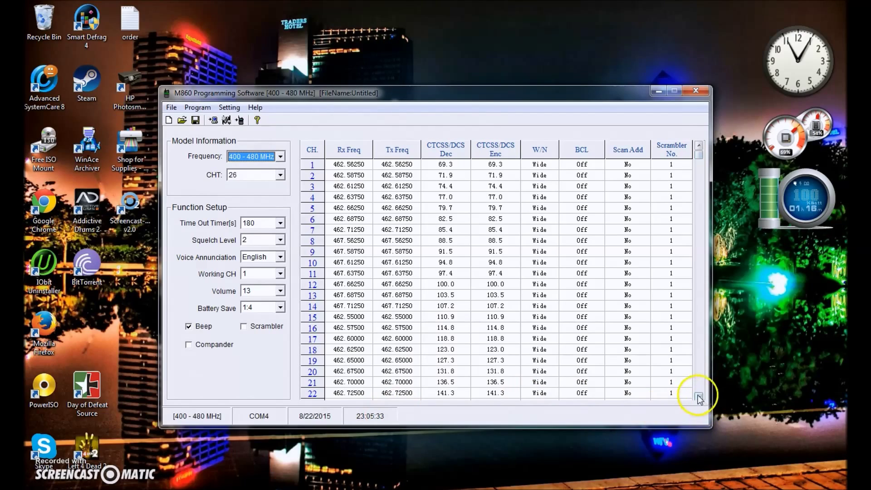
- Write the edited channel data to the radio and dismiss the completion message
click(198, 107)
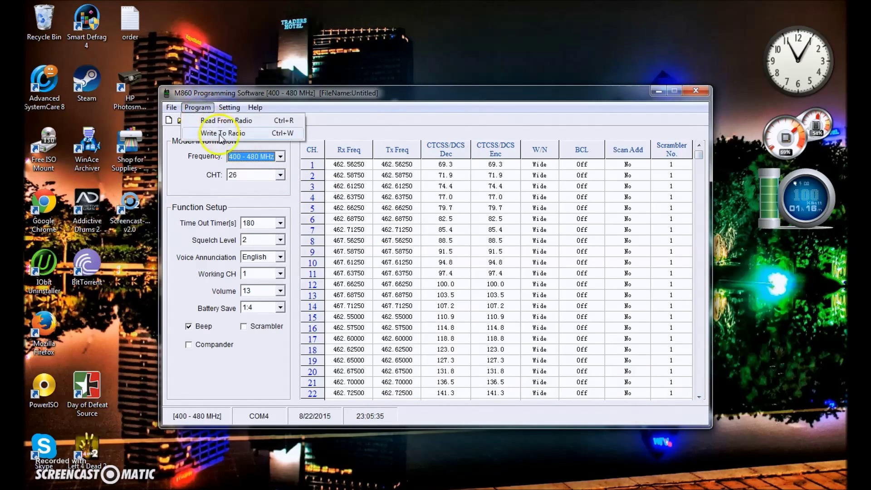
click(221, 133)
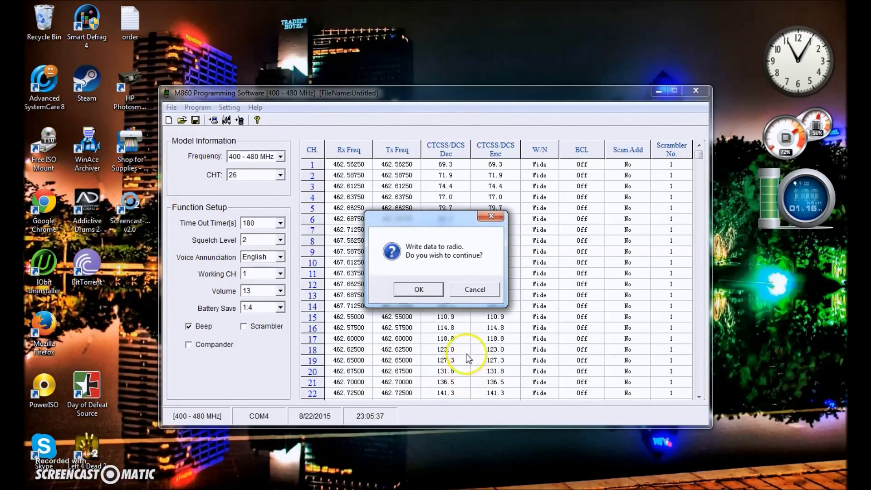
click(419, 290)
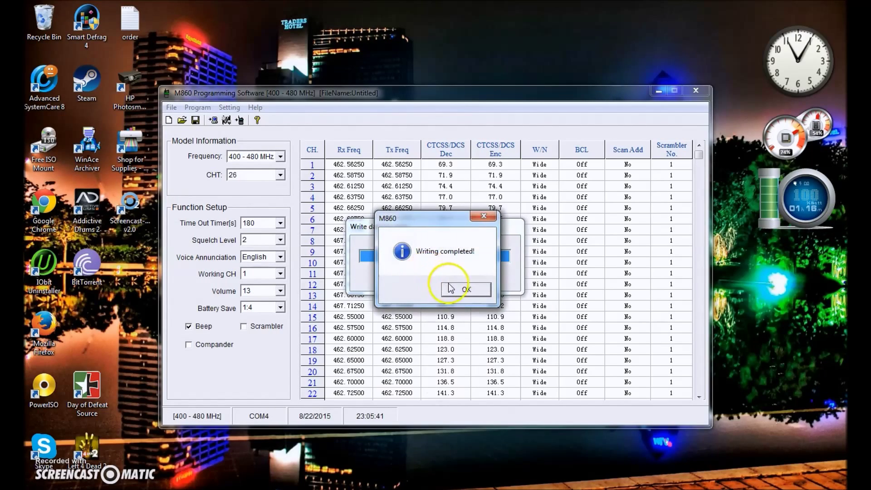
click(466, 289)
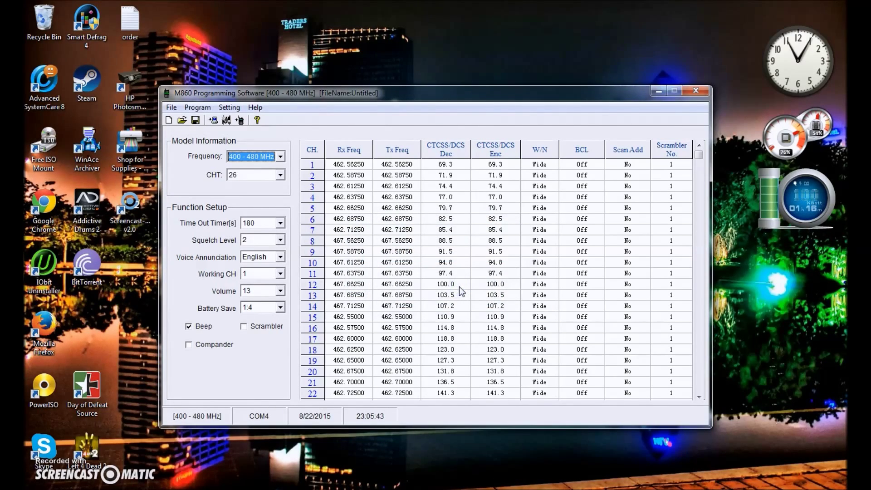